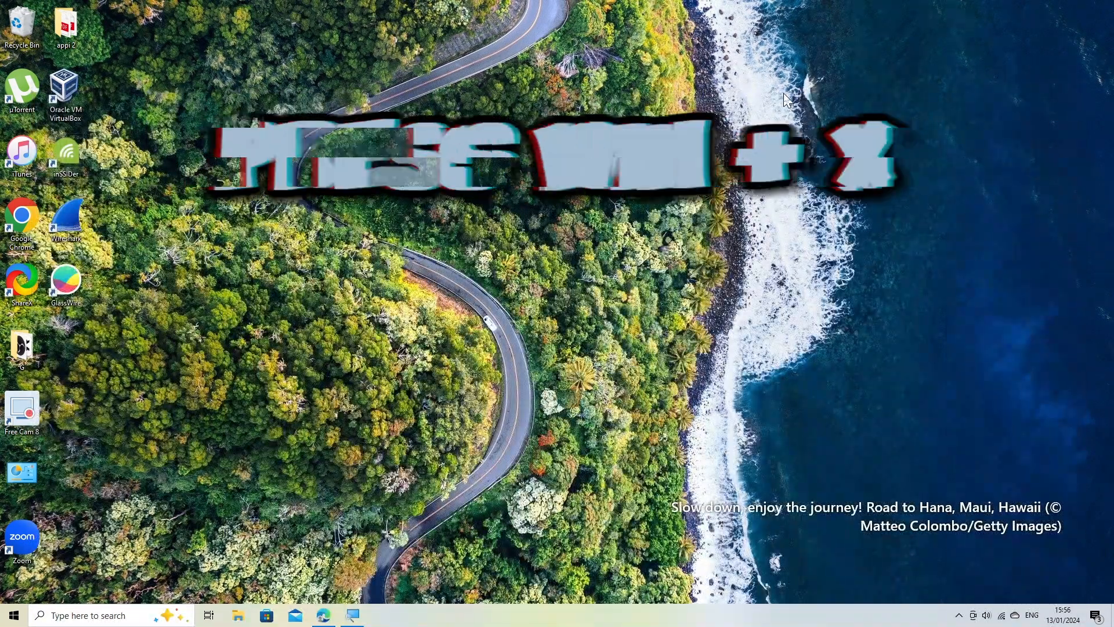
Step: Bring up the Win+X quick list of system tools on the desktop
{"action": "key", "text": "win+x"}
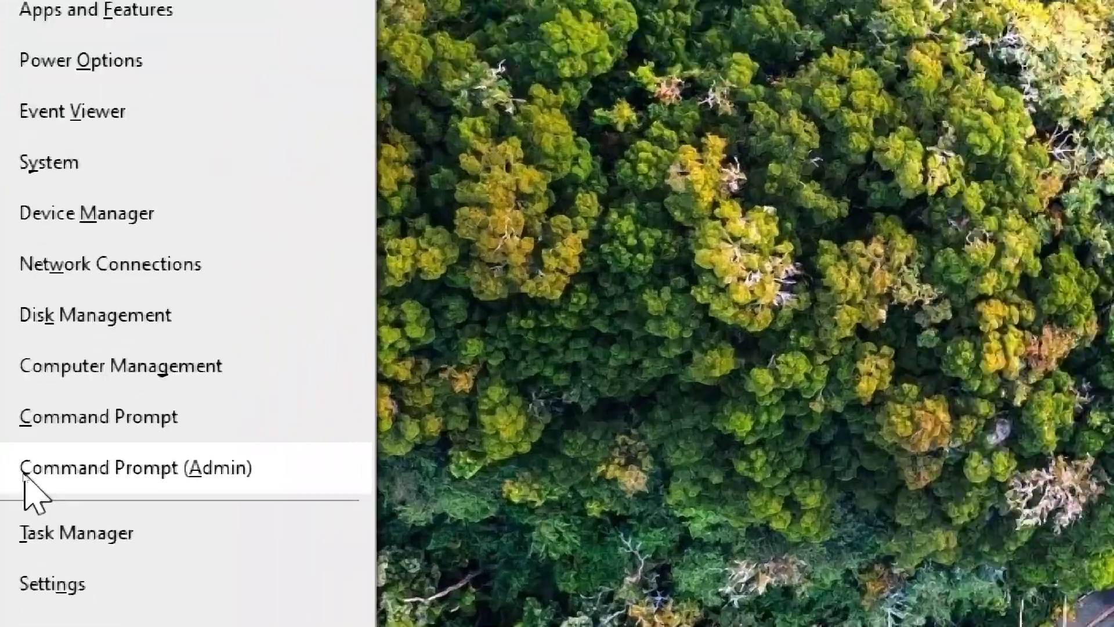
Step: Start WMIC in an administrator Command Prompt and enter 'product get name'
{"action": "left_click", "coordinate": [136, 467]}
{"action": "type", "text": "w"}
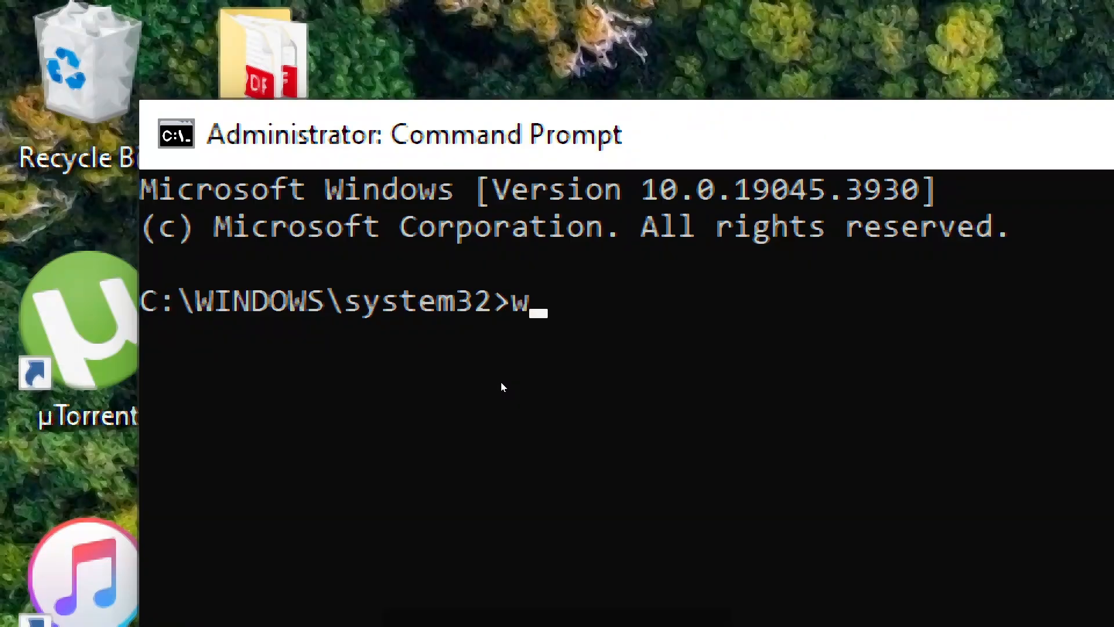
{"action": "type", "text": "mi"}
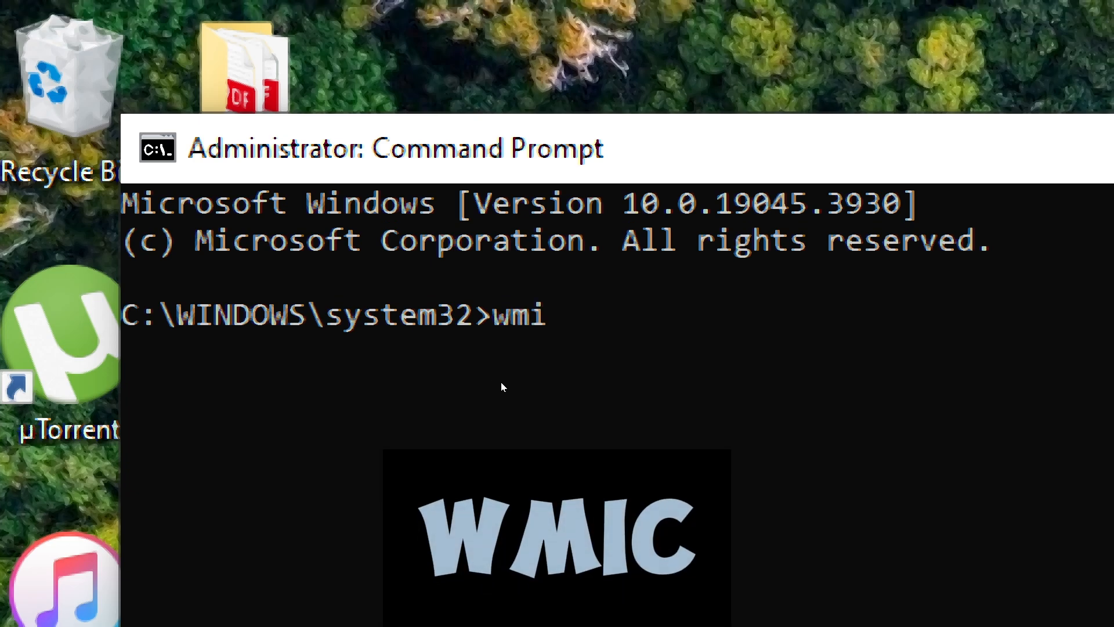
{"action": "type", "text": "c"}
{"action": "type", "text": "prod"}
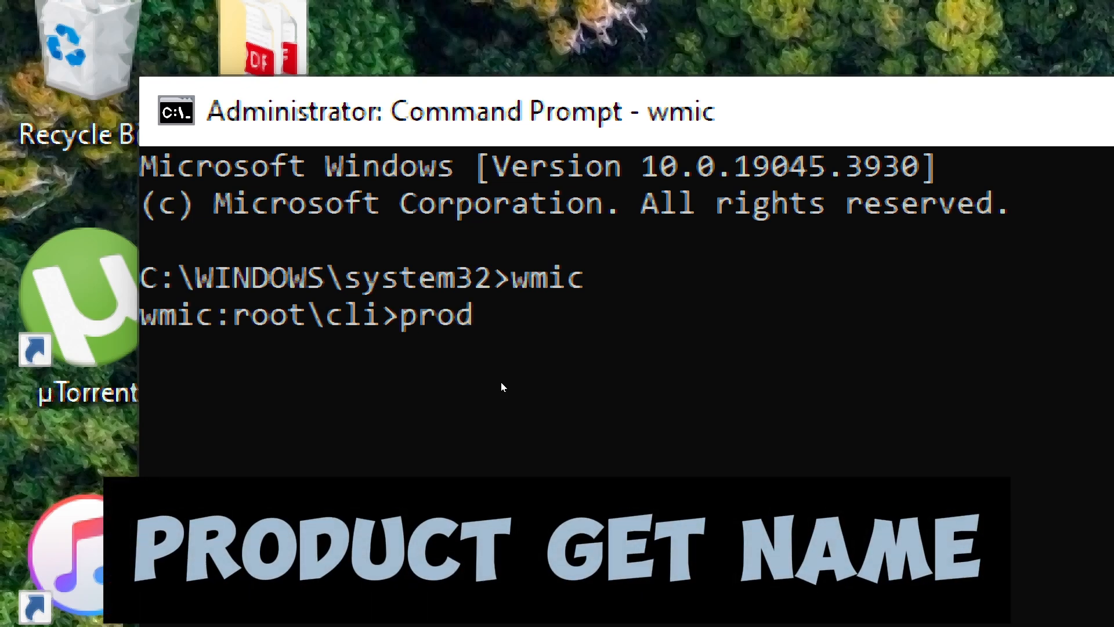
{"action": "type", "text": "uct get"}
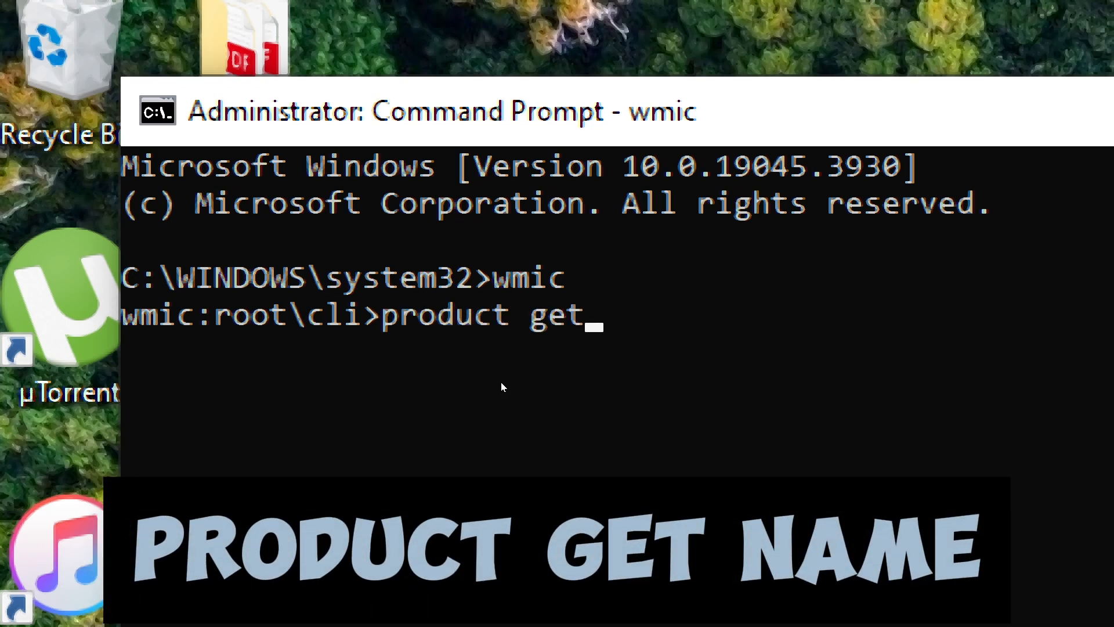
{"action": "type", "text": "name"}
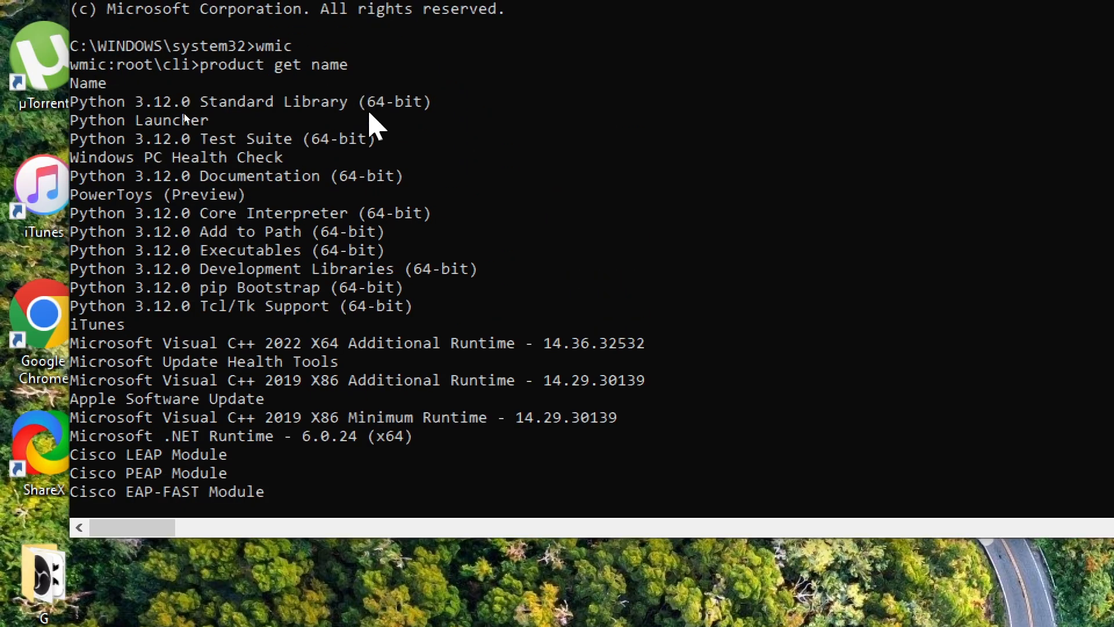
Step: Review the installed-product list to locate Free Cam 8
{"action": "scroll", "scroll_direction": "down", "scroll_amount": 3}
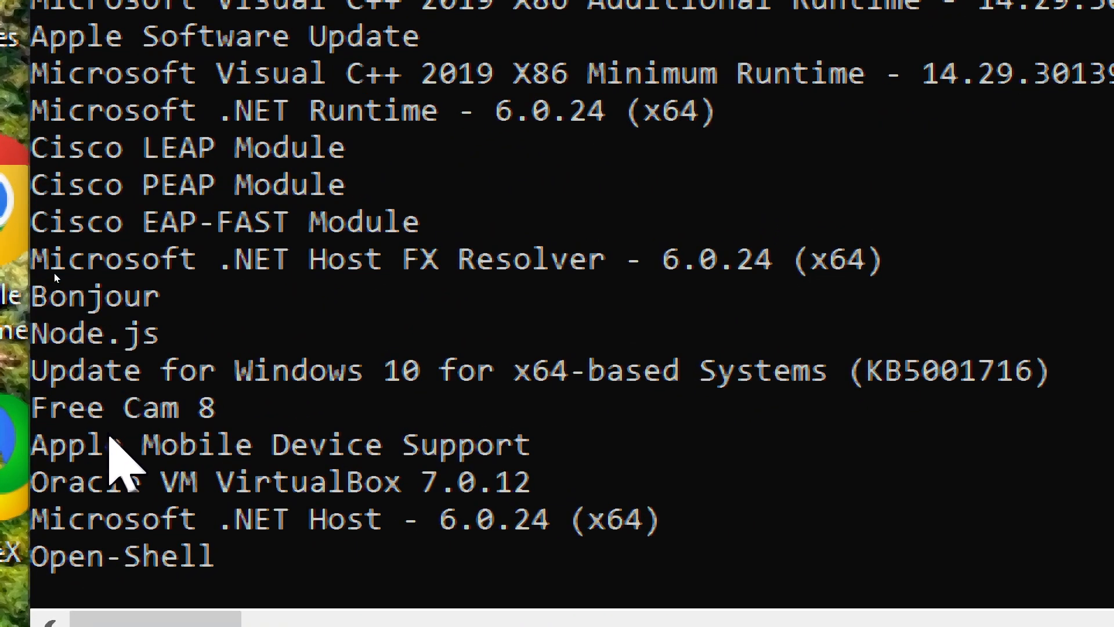
{"action": "left_click", "coordinate": [127, 407]}
{"action": "type", "text": "produ"}
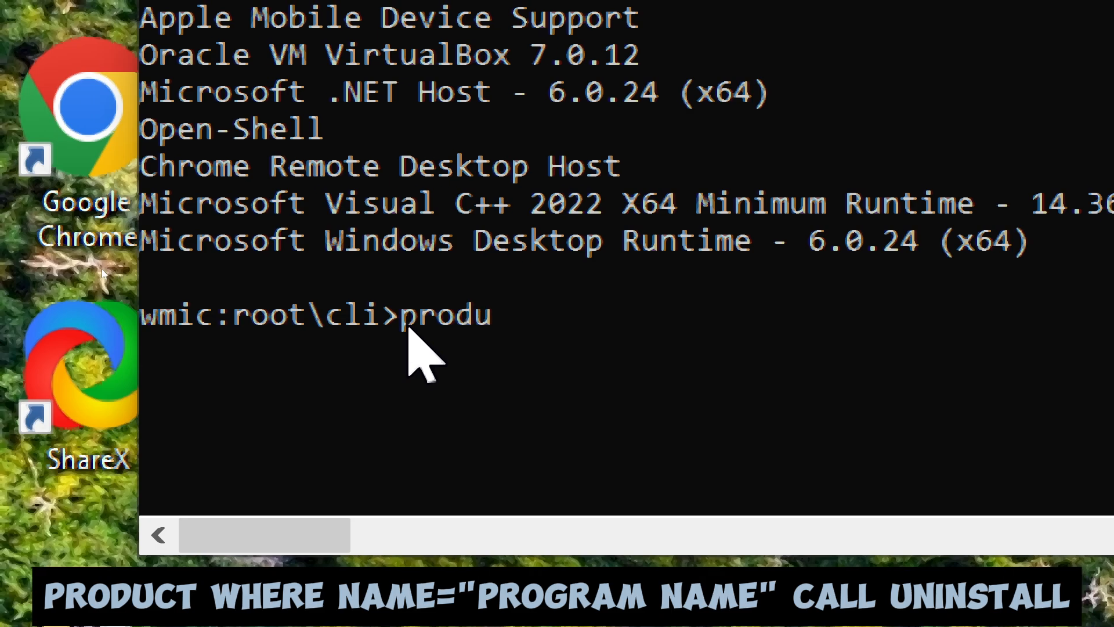
Step: Enter product where name="Free Cam 8" call uninstall to request removal
{"action": "type", "text": "ct"}
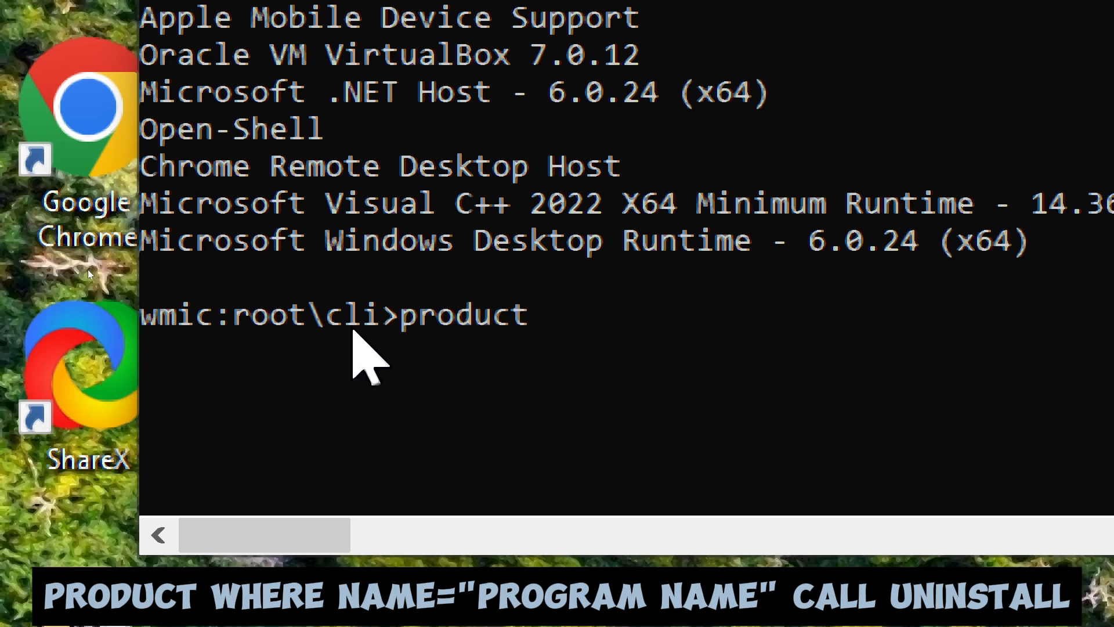
{"action": "type", "text": "where"}
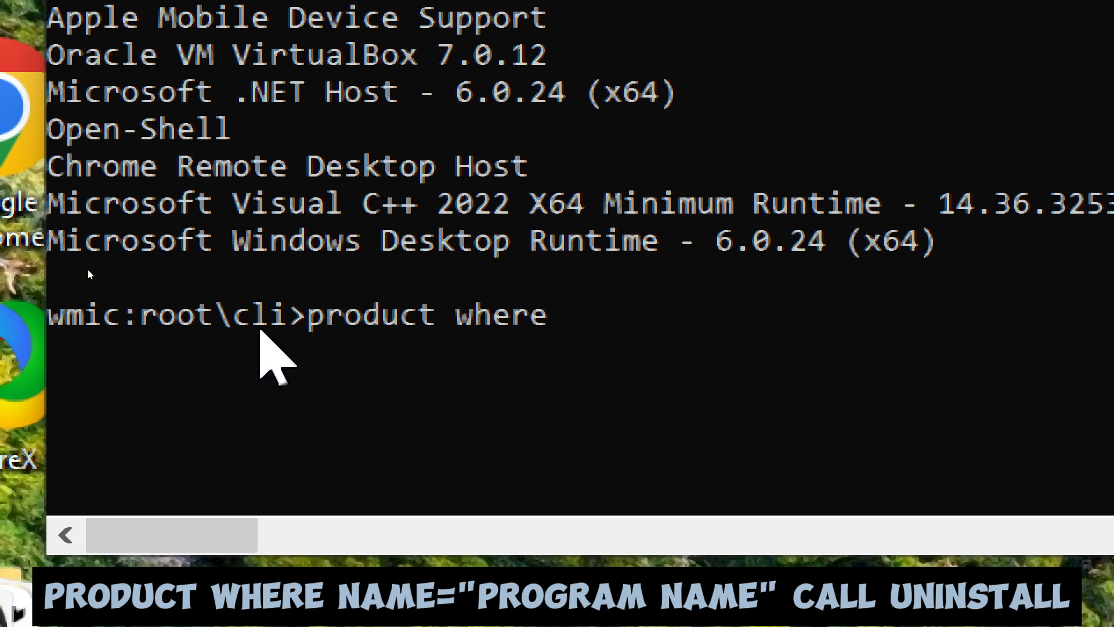
{"action": "type", "text": "name="}
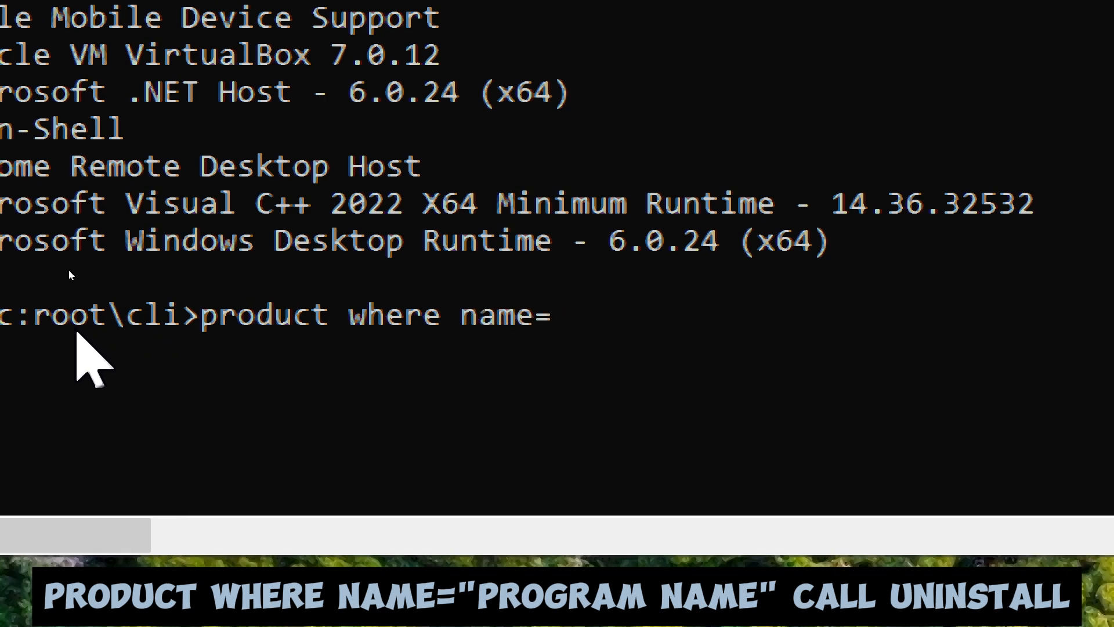
{"action": "type", "text": "\"Free Cam 8\" call uninstall"}
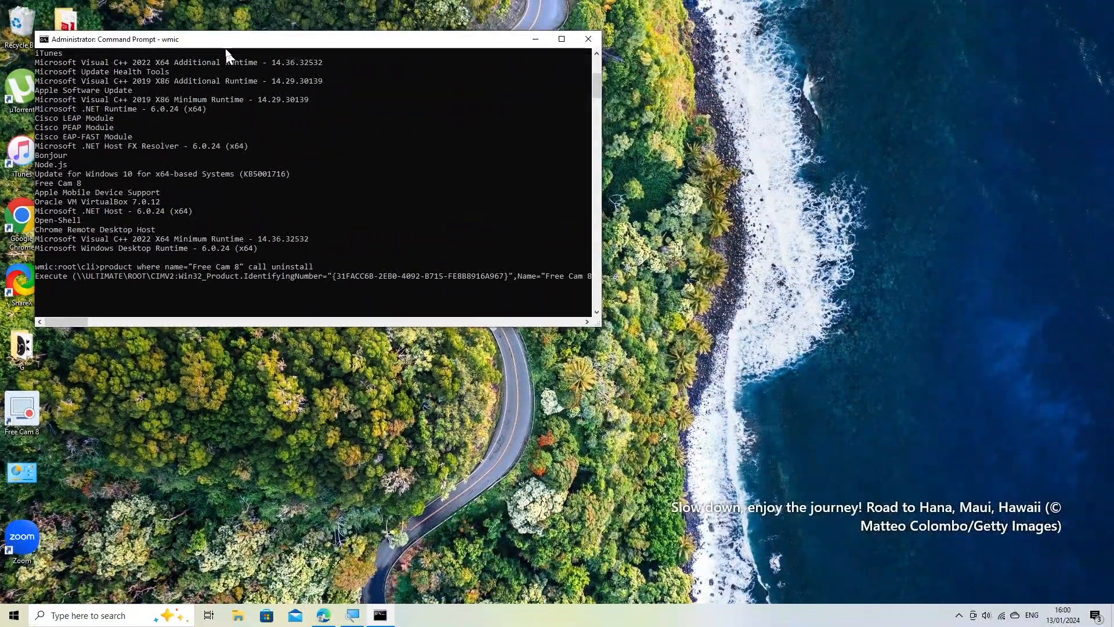
Step: Focus the command window to confirm the Free Cam 8 uninstall with Y
{"action": "left_click", "coordinate": [562, 38]}
{"action": "type", "text": "e"}
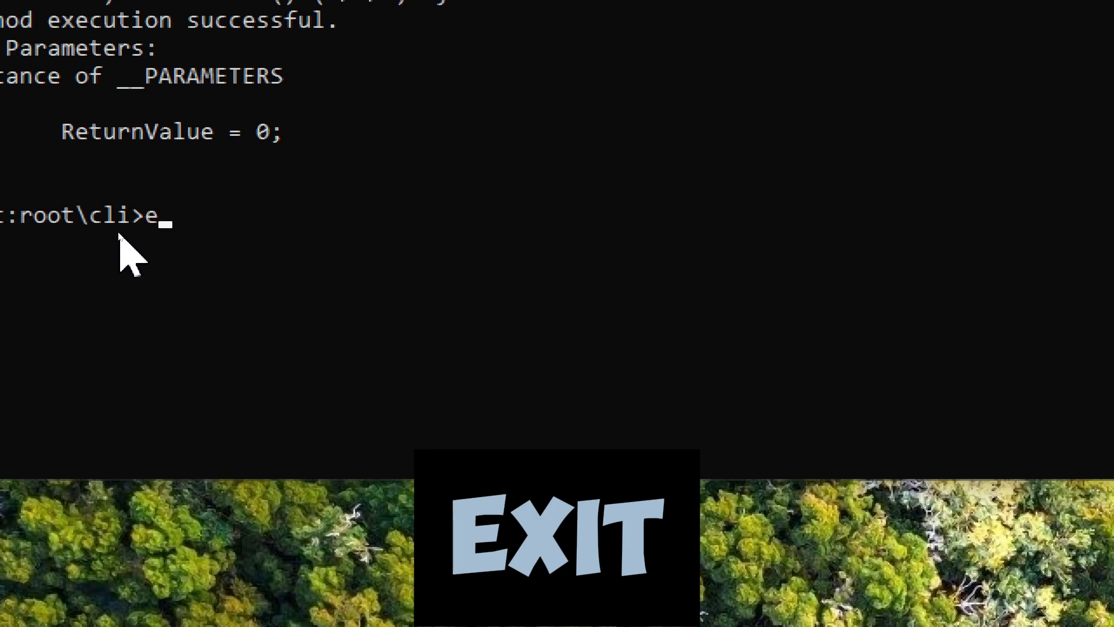
Step: Exit WMIC, returning to the regular system32 prompt
{"action": "key", "text": "Enter"}
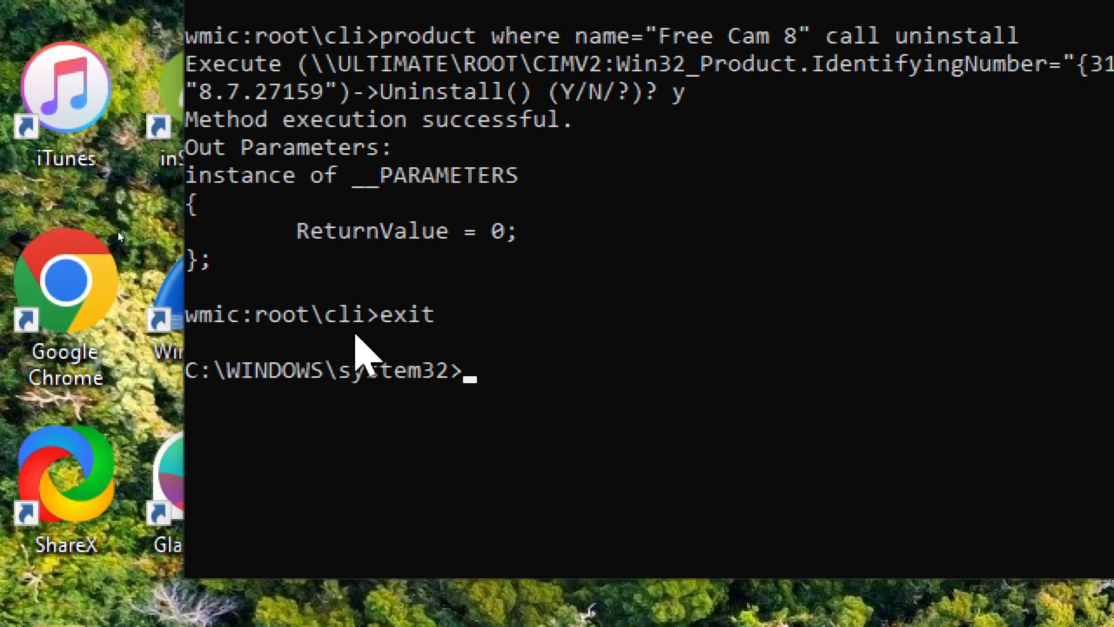